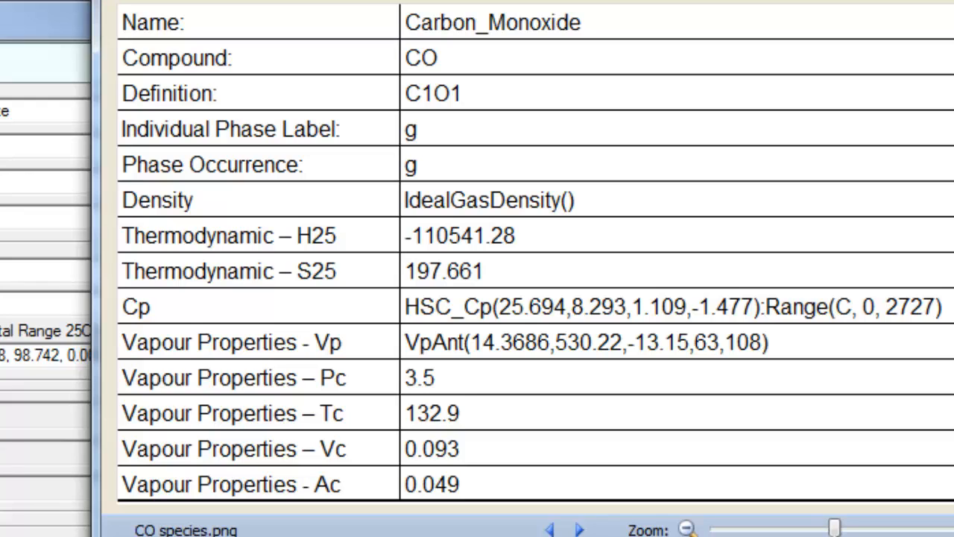
mouse_move(32, 30)
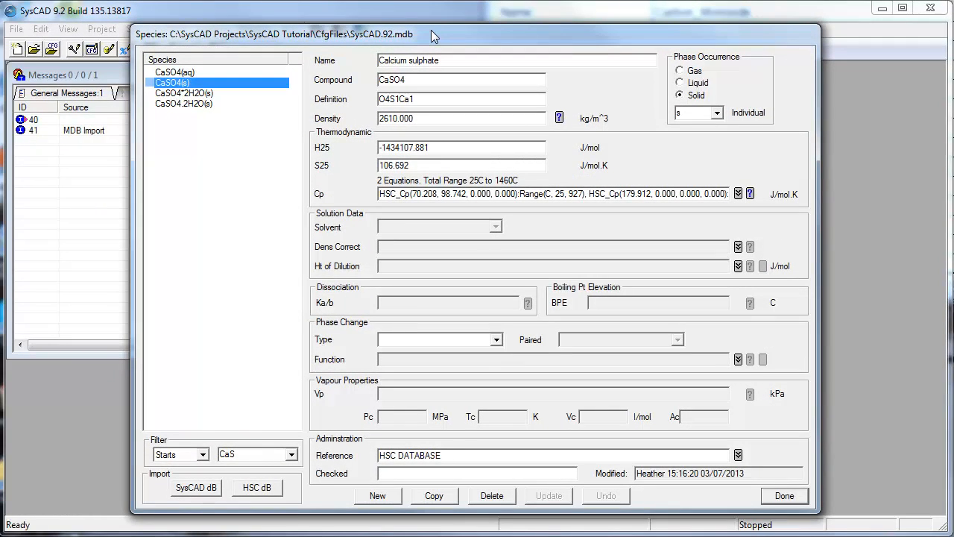
Create a blank species record named Carbon_monoxide with compound CO and definition C1O1
click(377, 494)
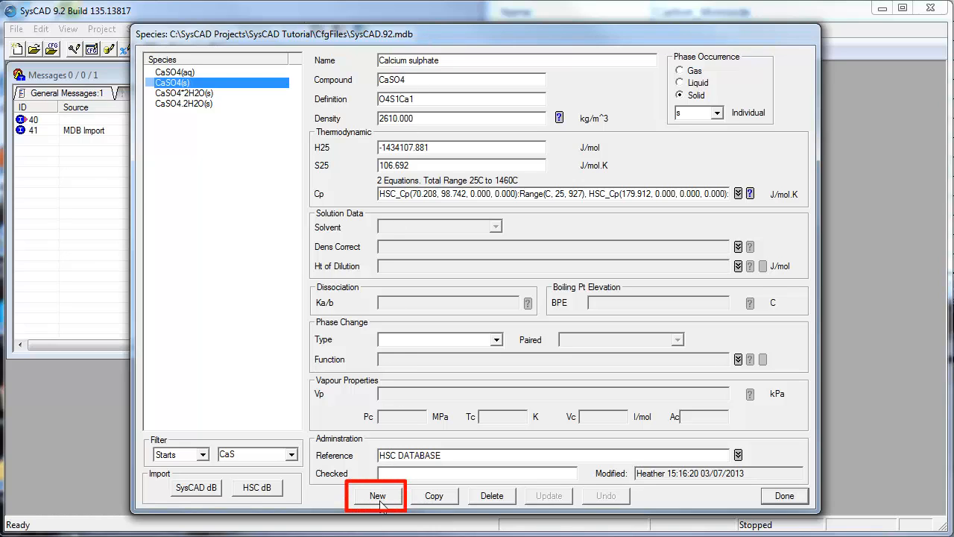
mouse_move(385, 500)
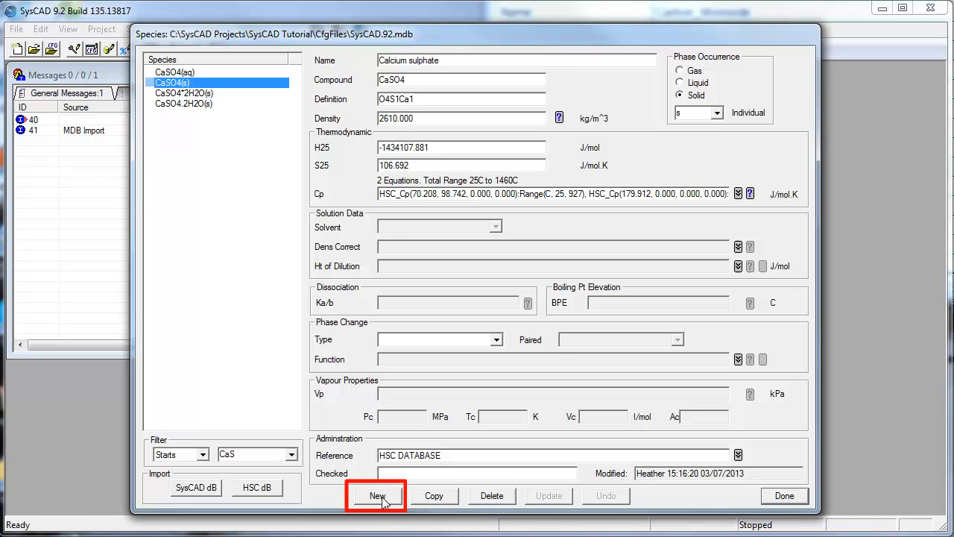
click(377, 495)
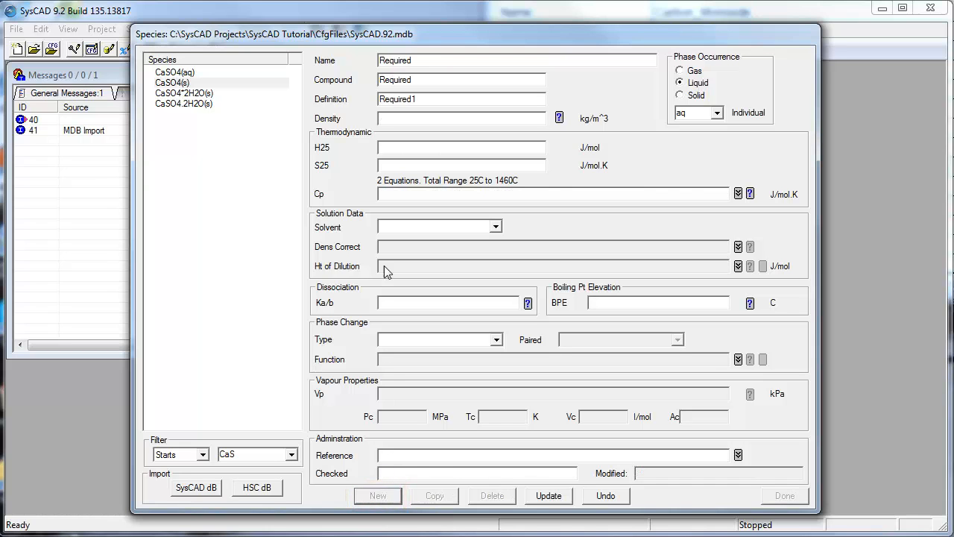
mouse_move(504, 56)
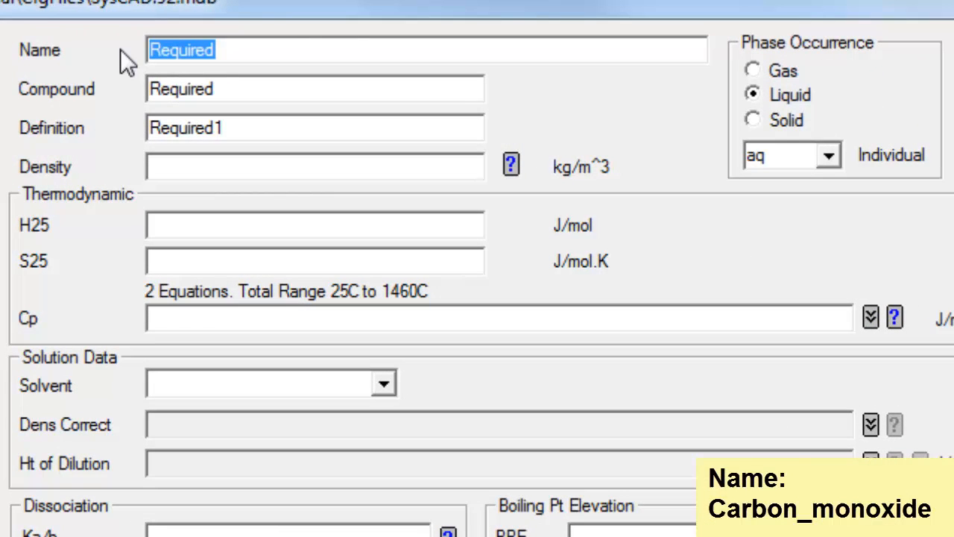
text(Carbon_mo)
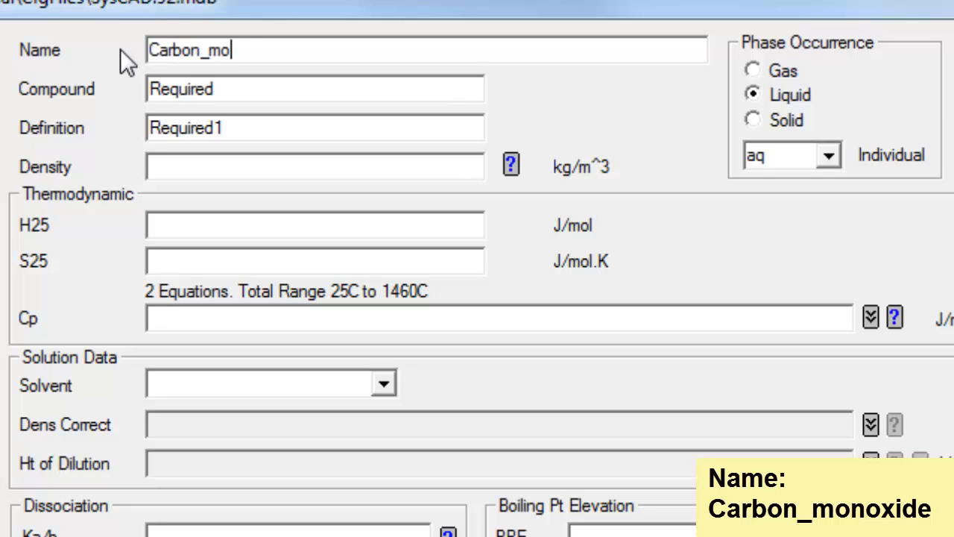
text(noxide)
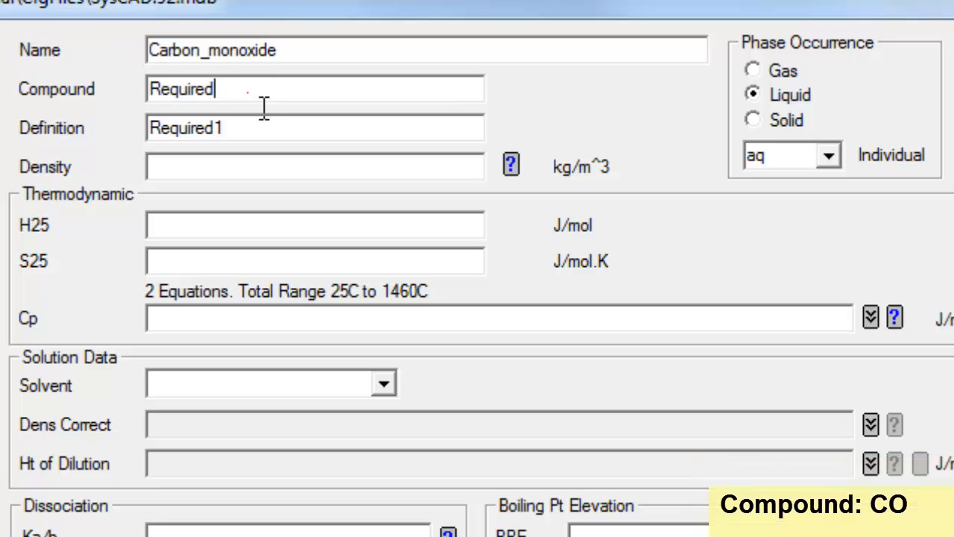
double_click(179, 90)
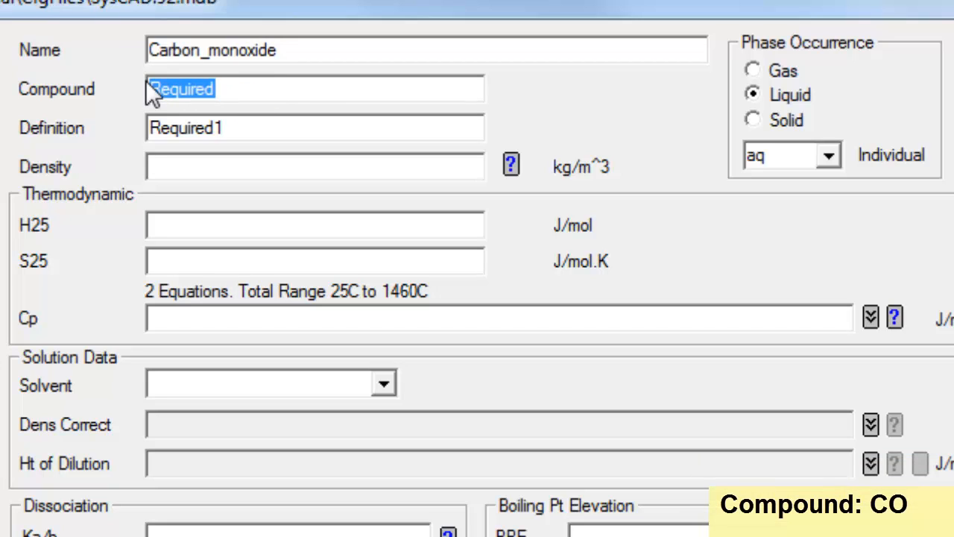
text(CO)
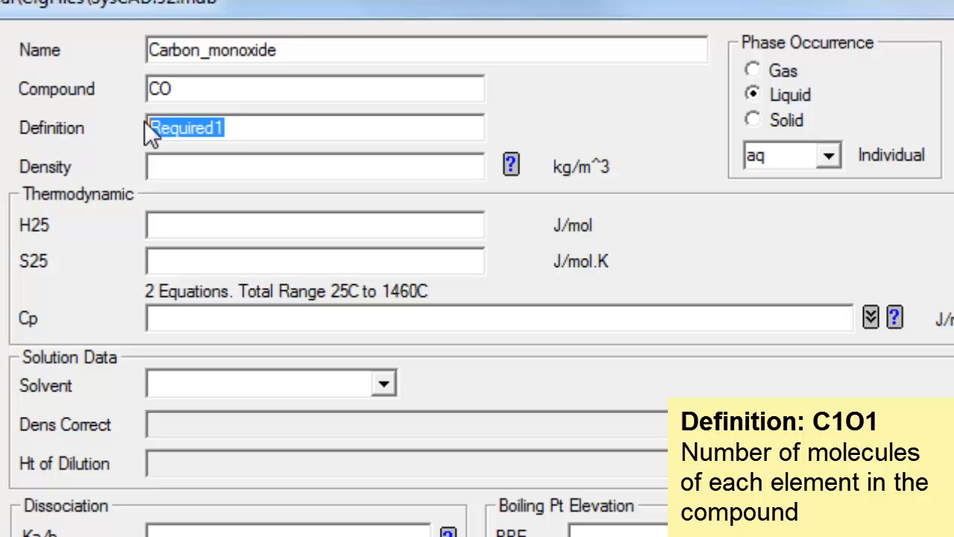
text(C1)
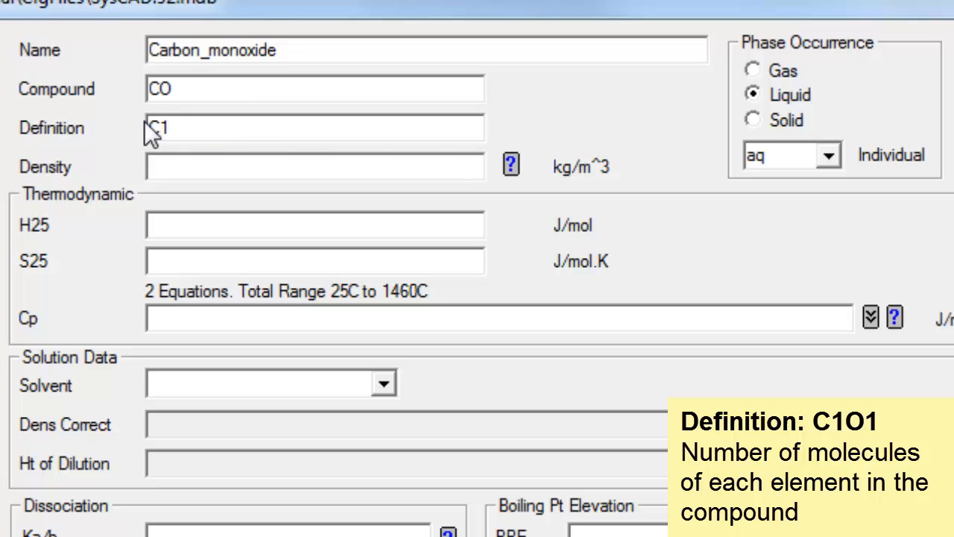
text(O1)
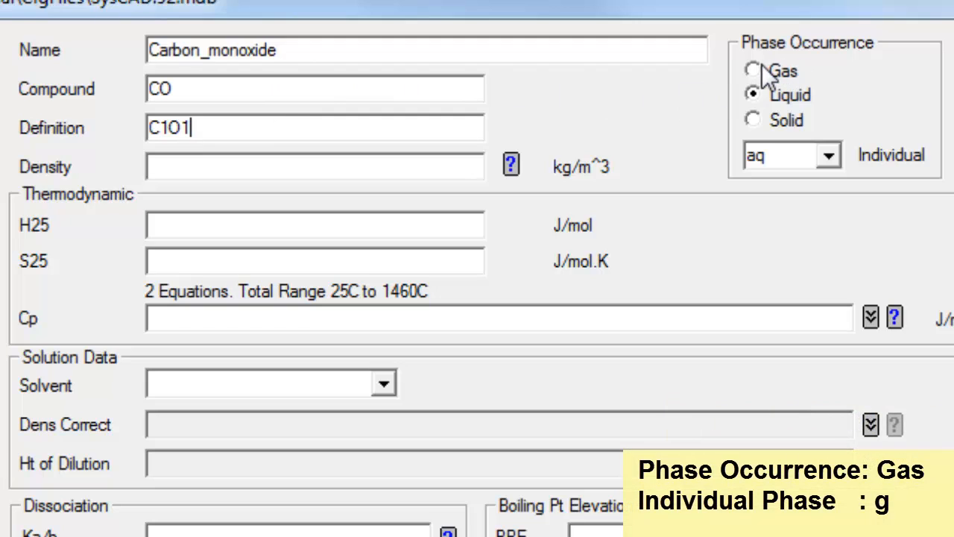
Set phase occurrence to Gas, individual phase g, and density to IdealGasDensity()
click(825, 155)
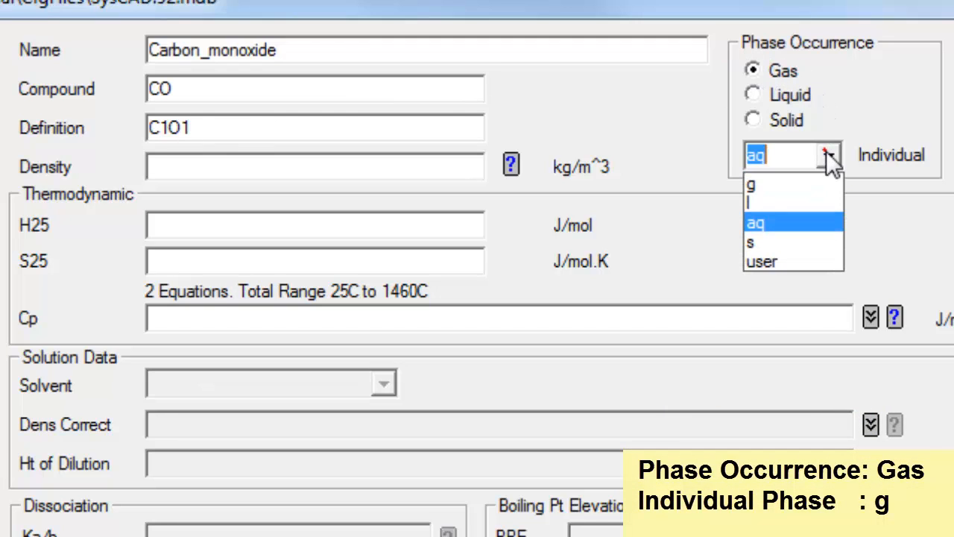
click(750, 188)
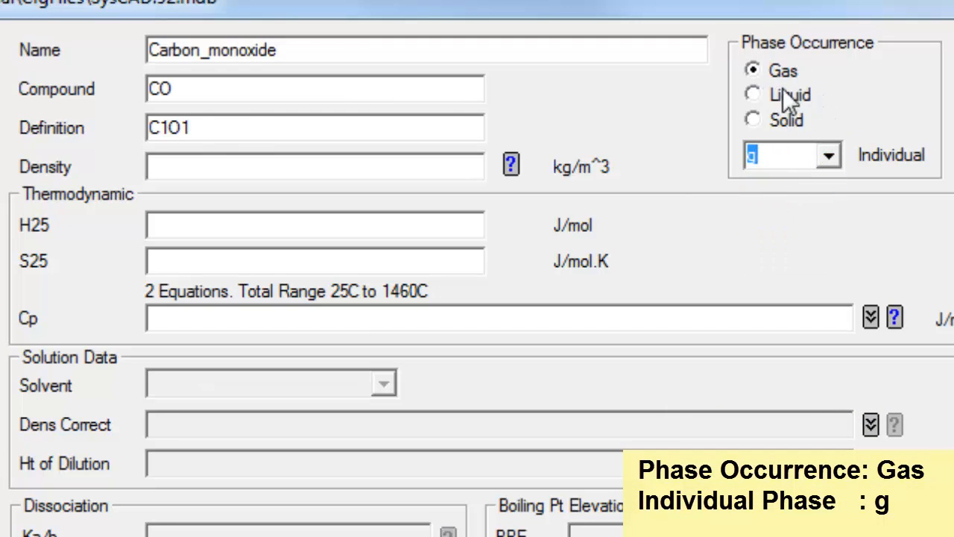
click(315, 167)
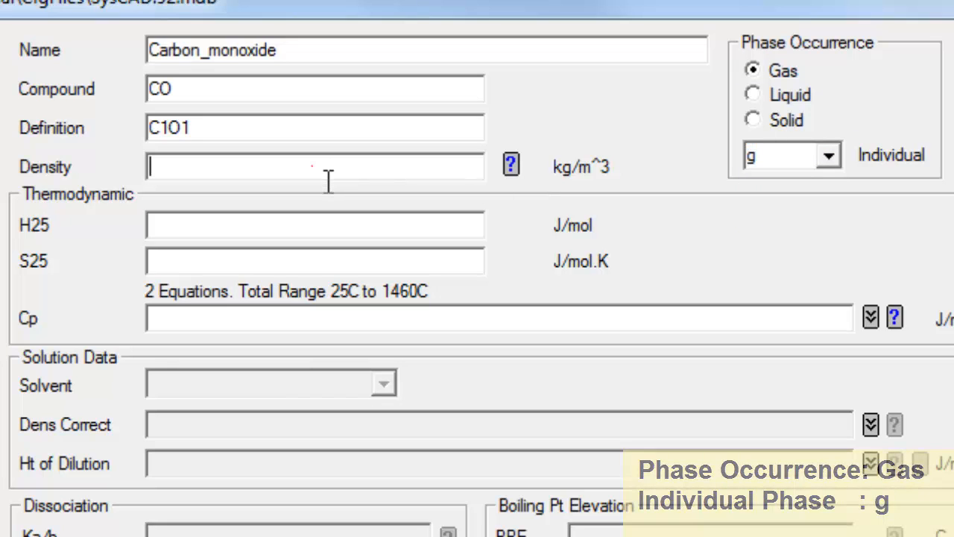
click(509, 164)
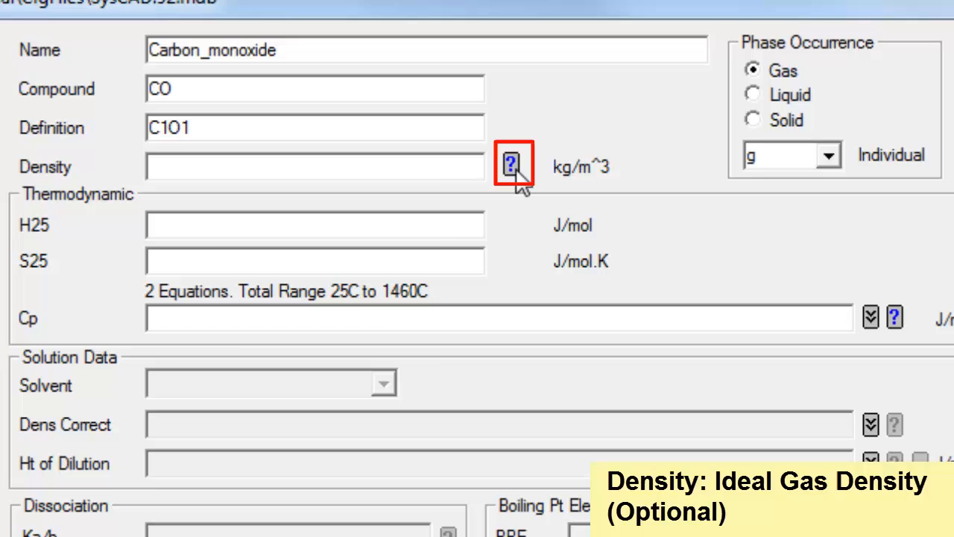
click(513, 164)
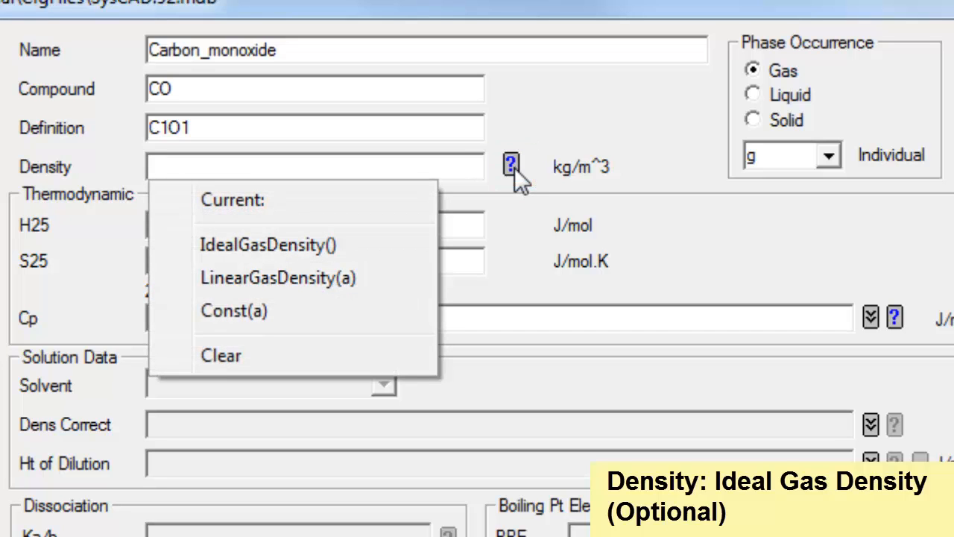
mouse_move(320, 250)
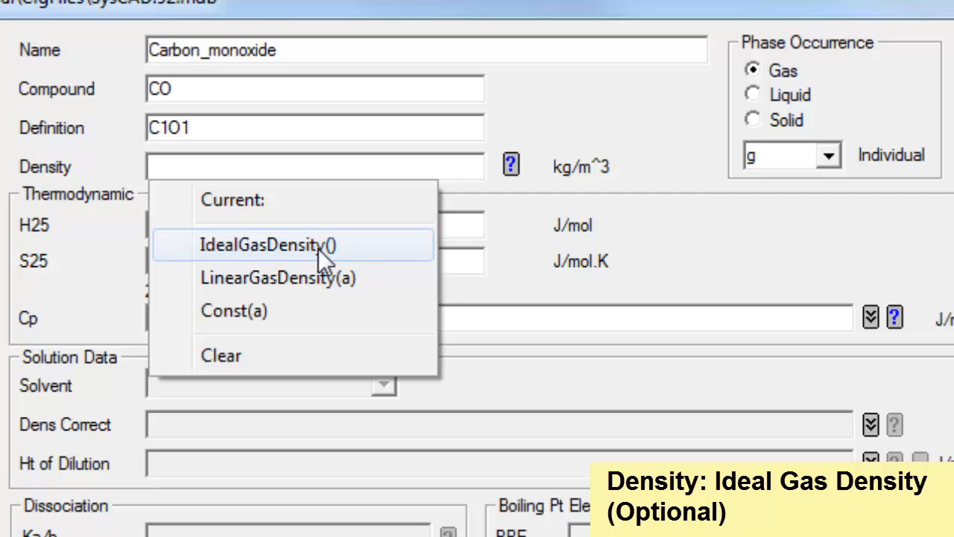
click(269, 245)
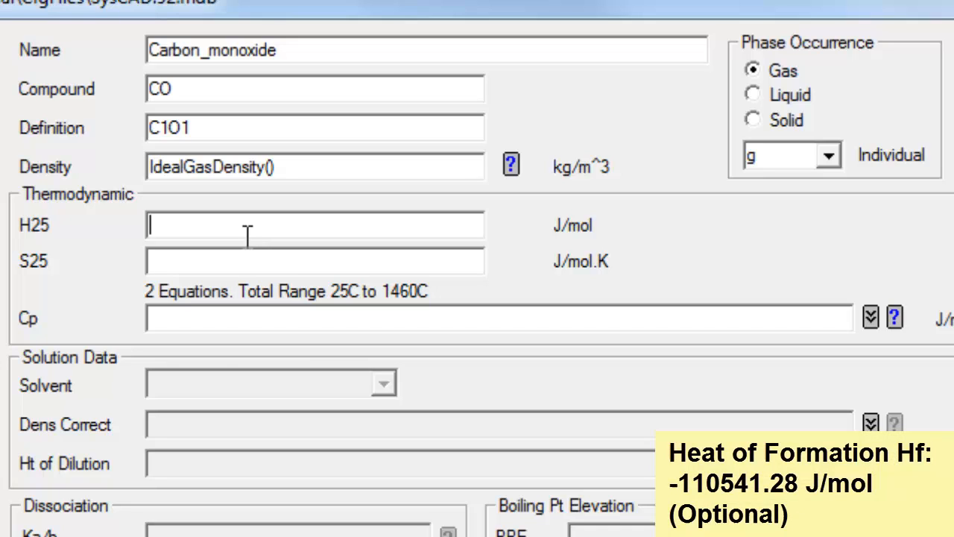
Enter H25 as -110541.28 J/mol and S25 as 197.661 J/mol.K
text(-110541)
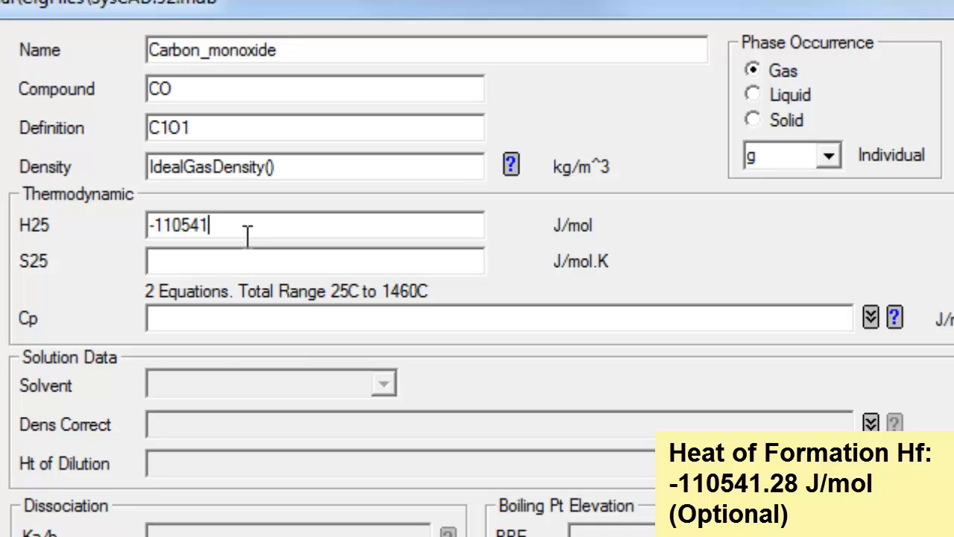
text(.28)
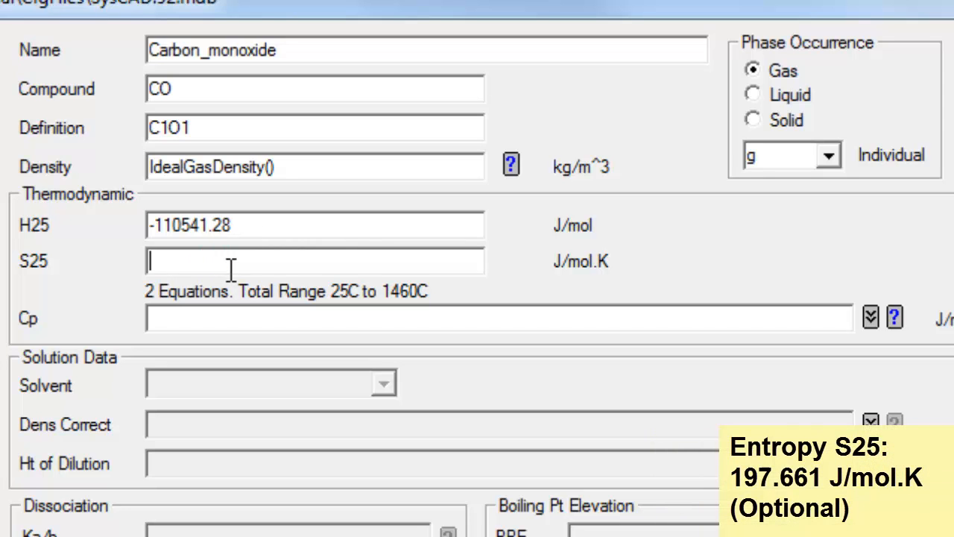
text(197.661)
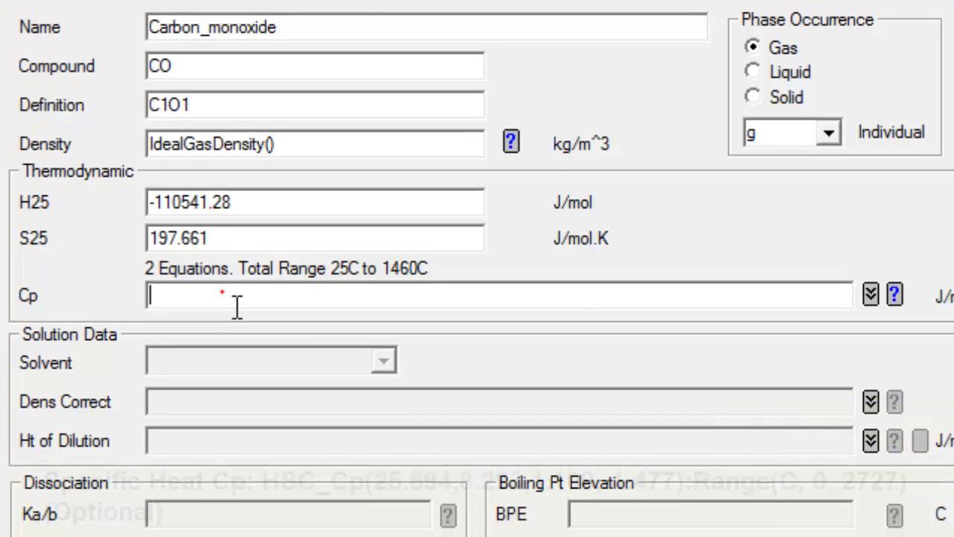
Set Cp to HSC_Cp(25.694, 8.293, 1.109, -1.477) with Range(C, 0, 2727)
scroll(down, 3)
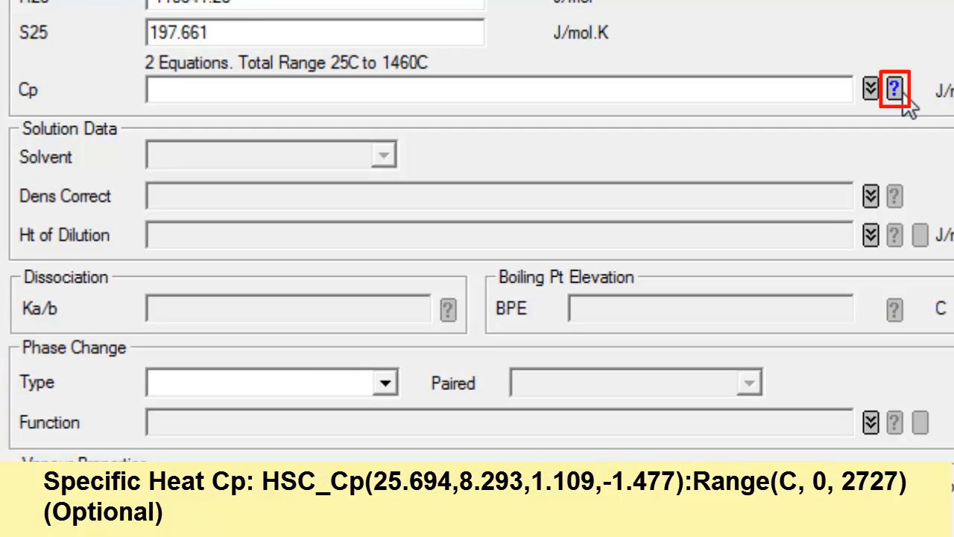
click(869, 90)
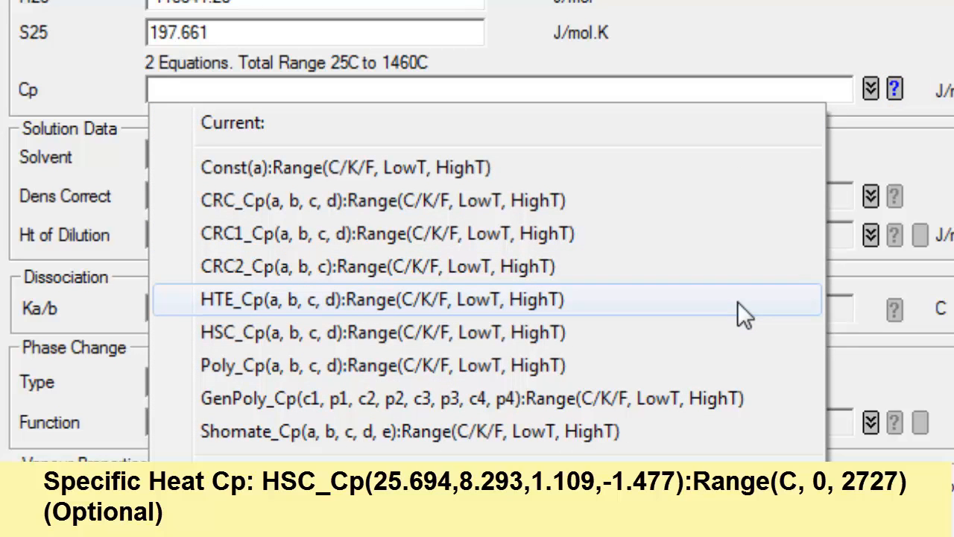
mouse_move(301, 331)
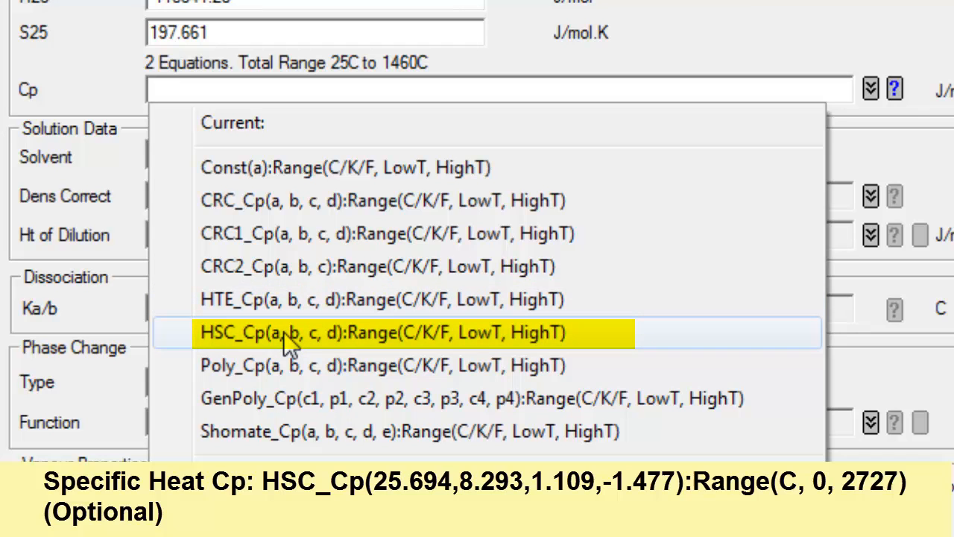
click(382, 332)
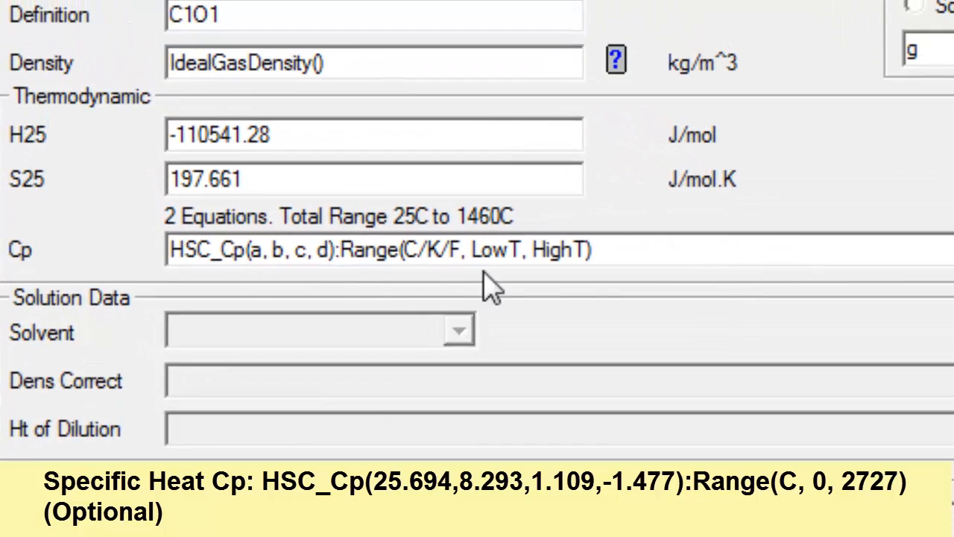
click(254, 249)
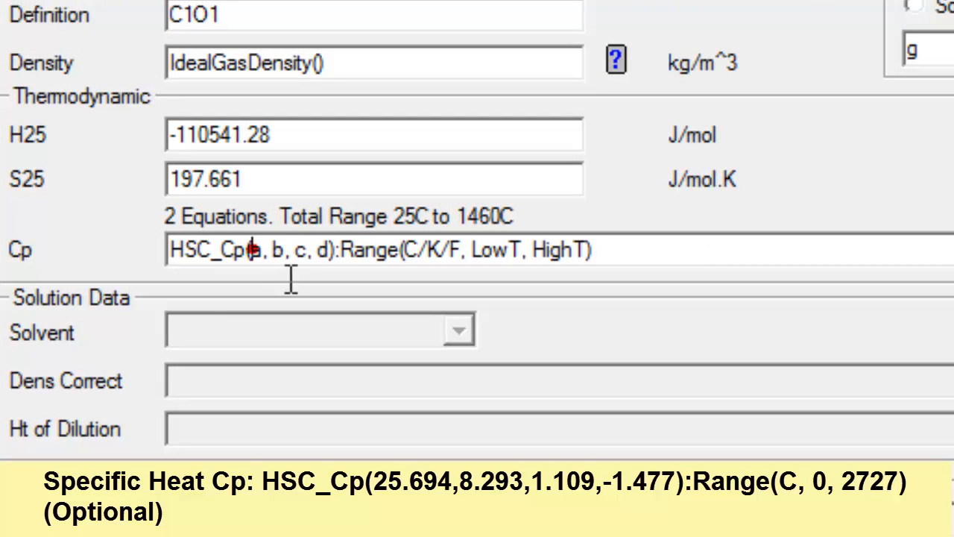
mouse_move(703, 265)
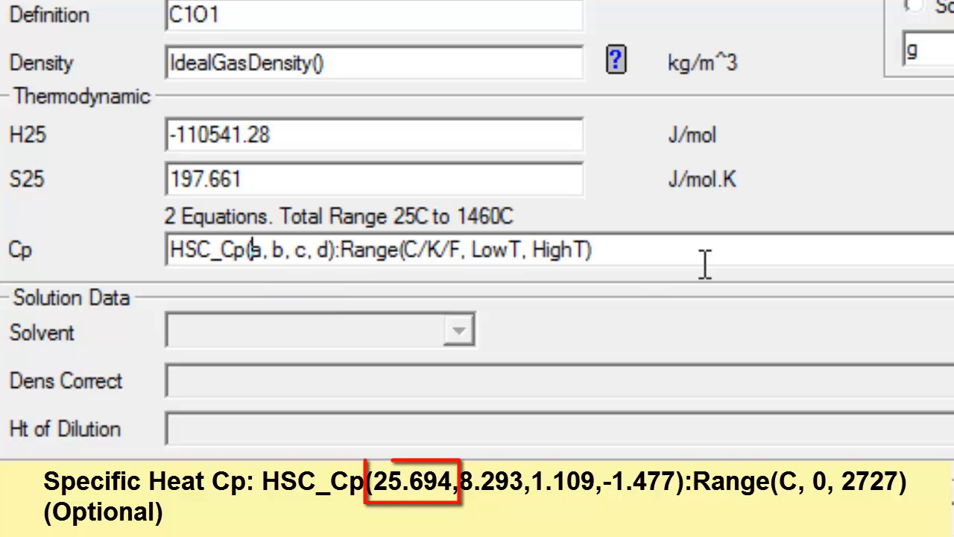
text(2)
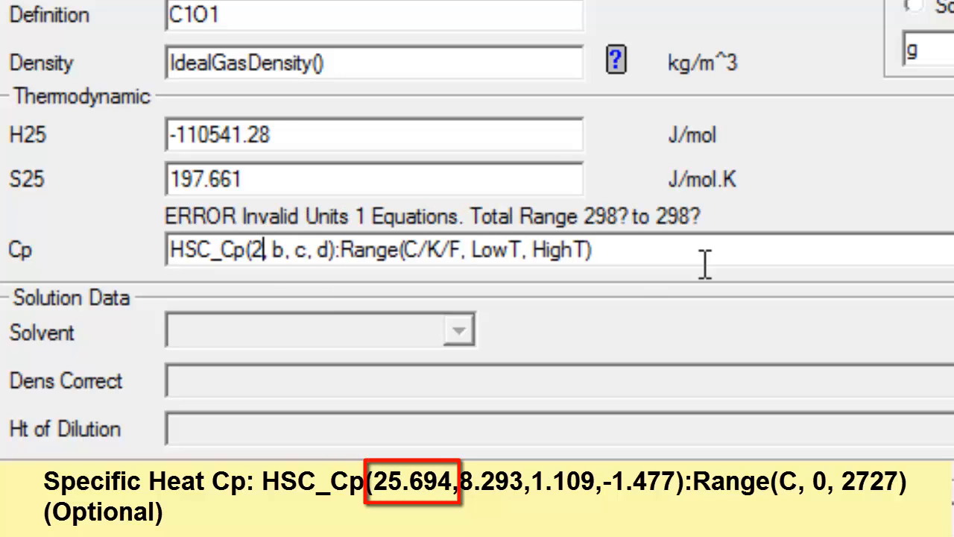
text(5.694)
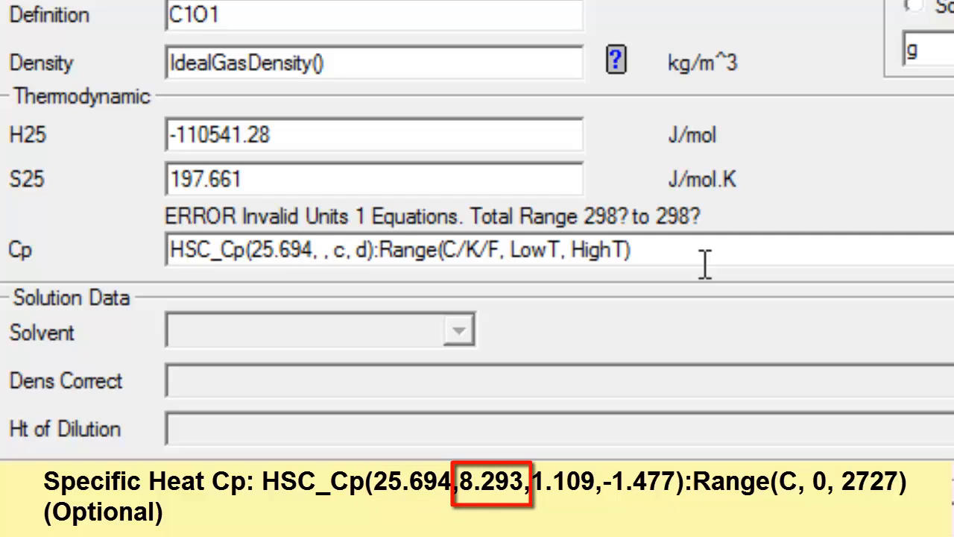
text(8.293)
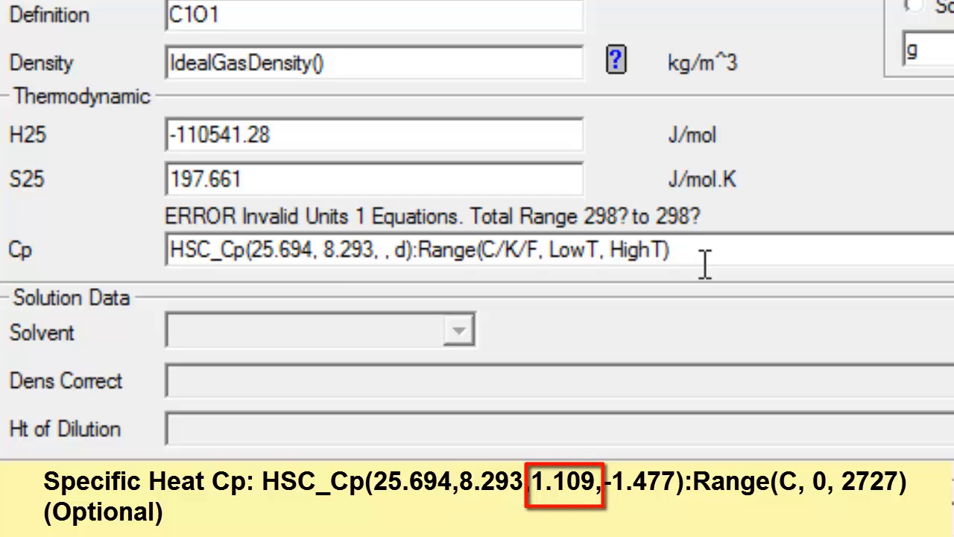
text(1.109)
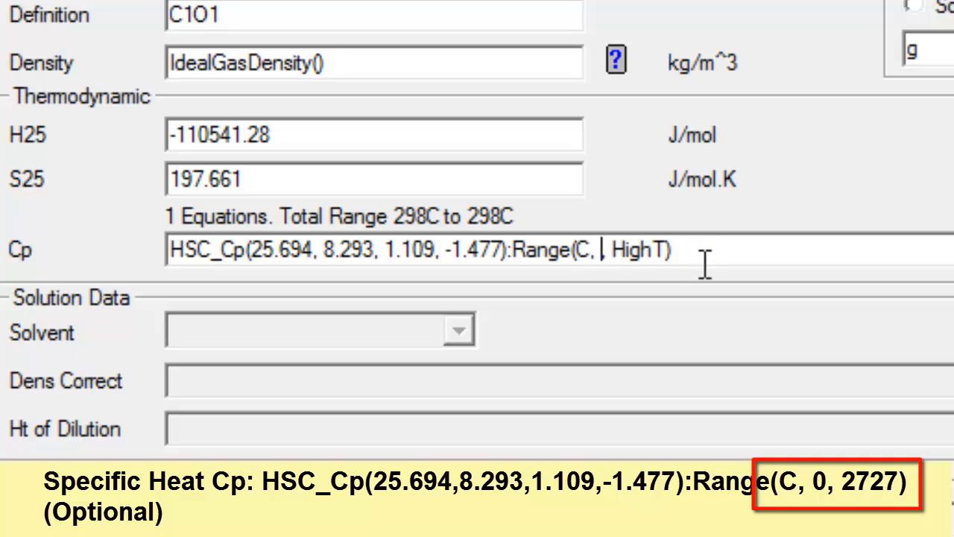
text(0,)
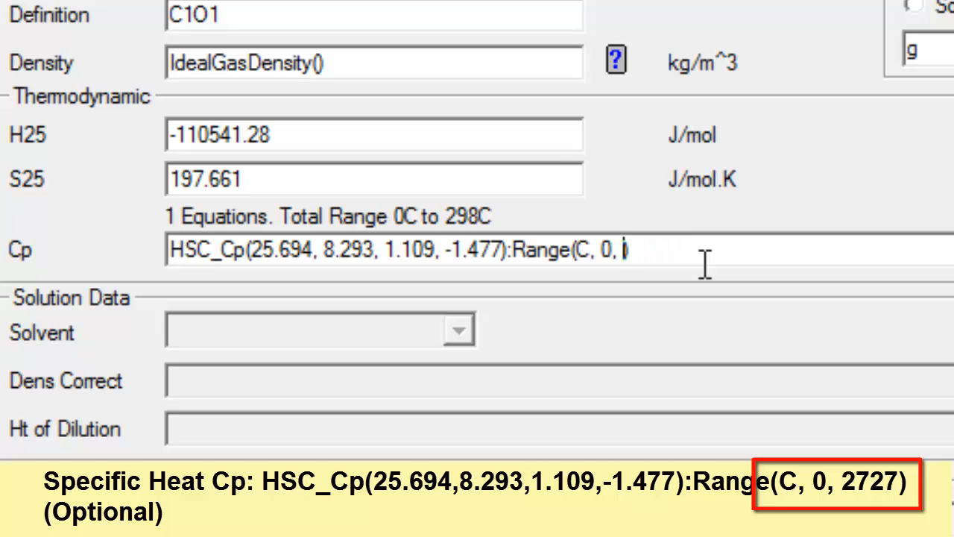
text(2727))
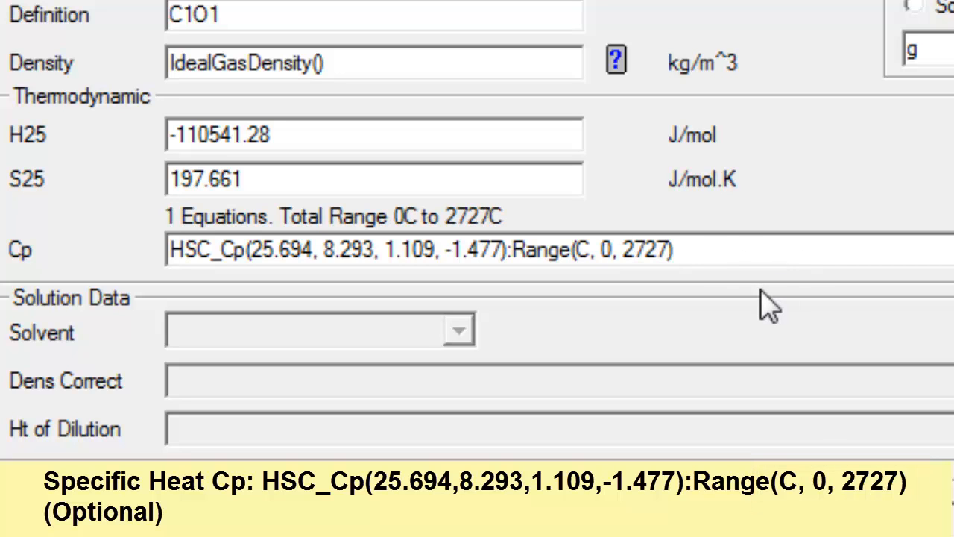
scroll(down, 3)
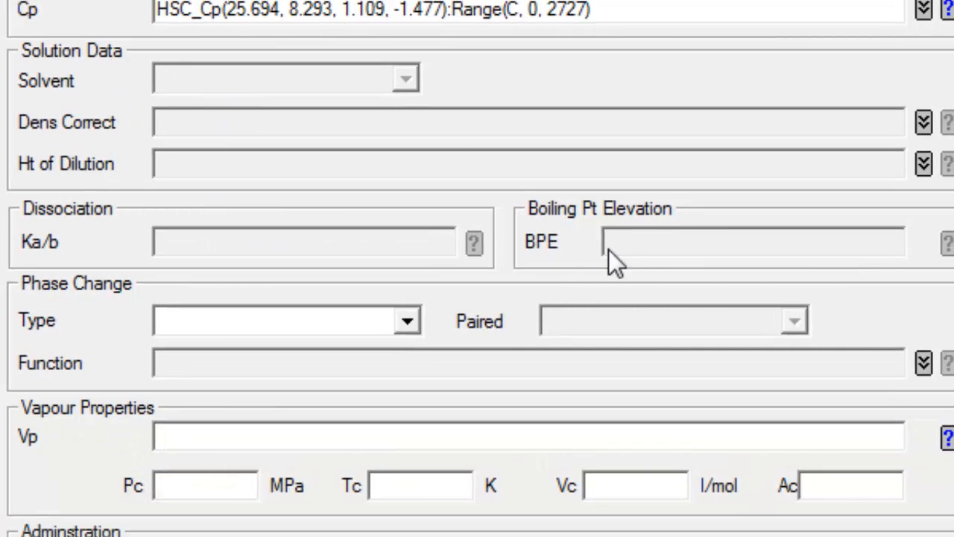
mouse_move(509, 137)
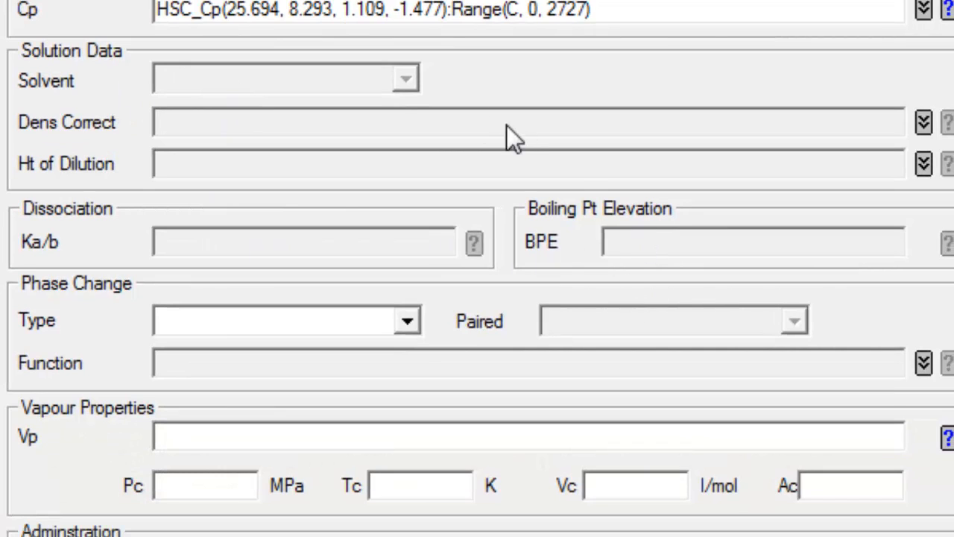
mouse_move(757, 241)
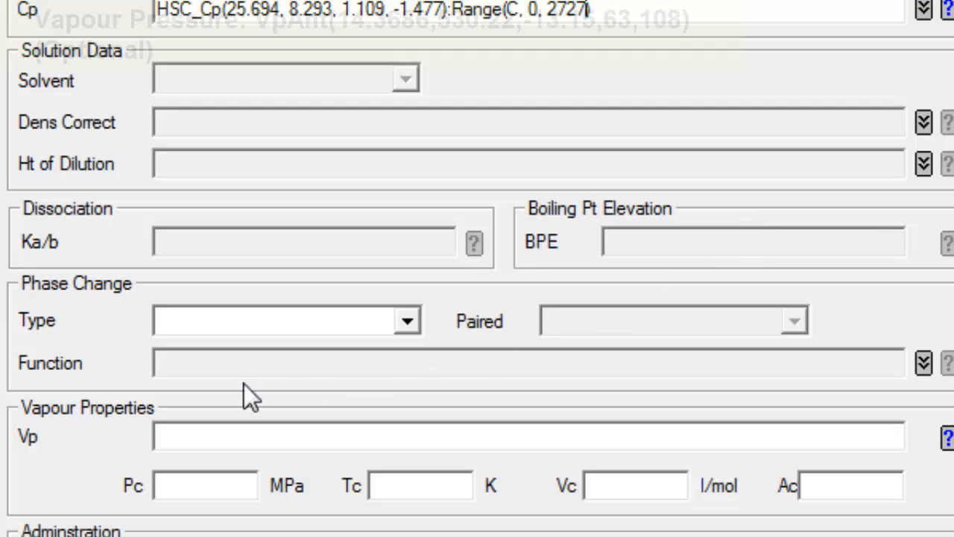
Scroll the species form down to the Vapour Properties and Administration sections
scroll(down, 3)
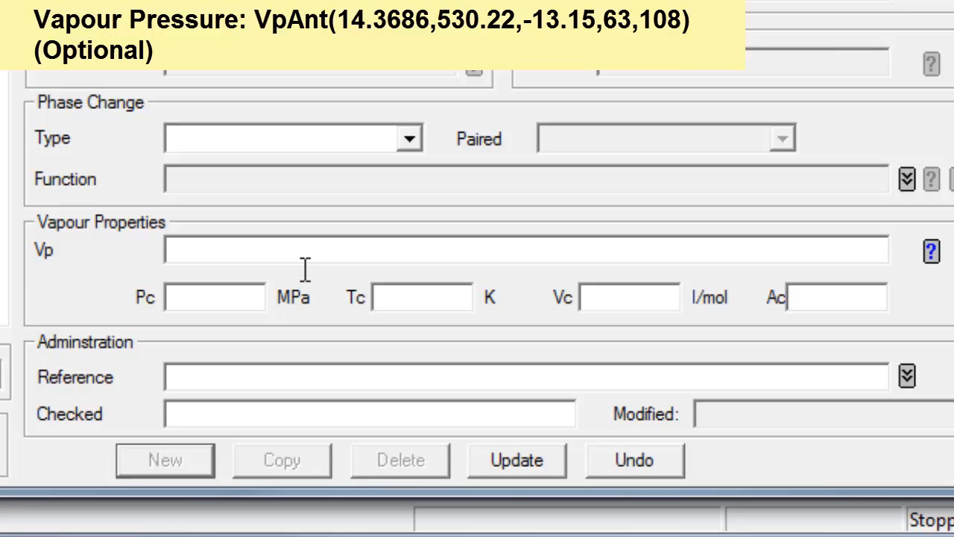
mouse_move(84, 274)
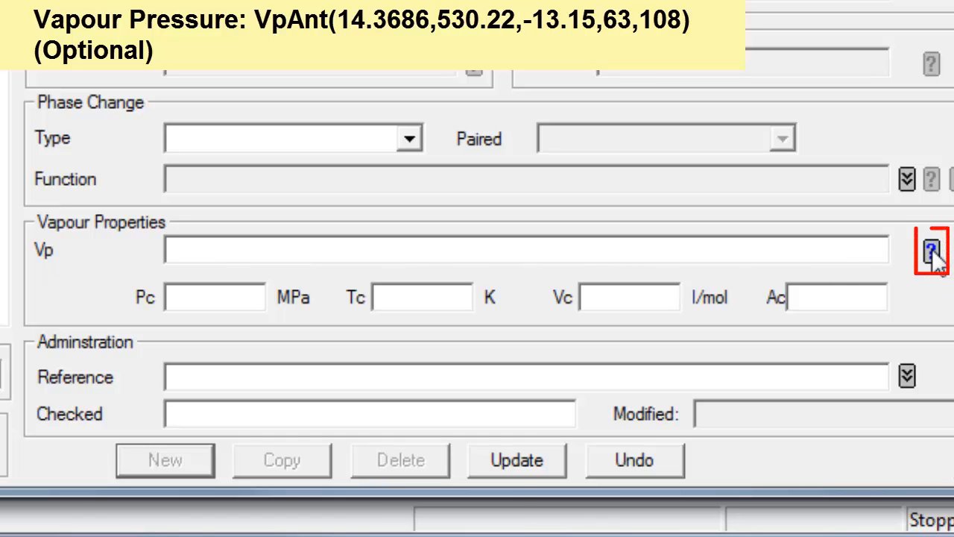
Set vapour pressure to VpAnt(14.3686, 530.22, -13.15, 63, 108)
click(927, 244)
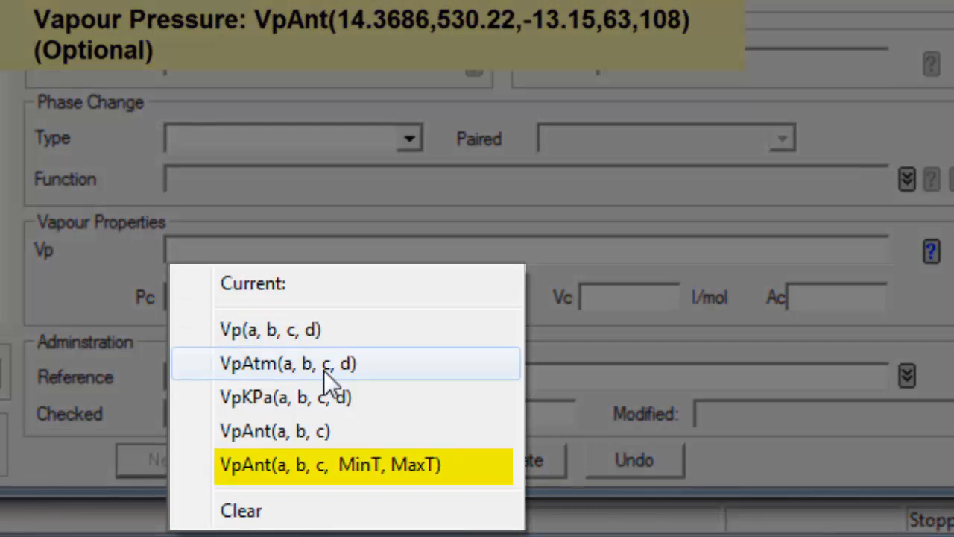
click(330, 465)
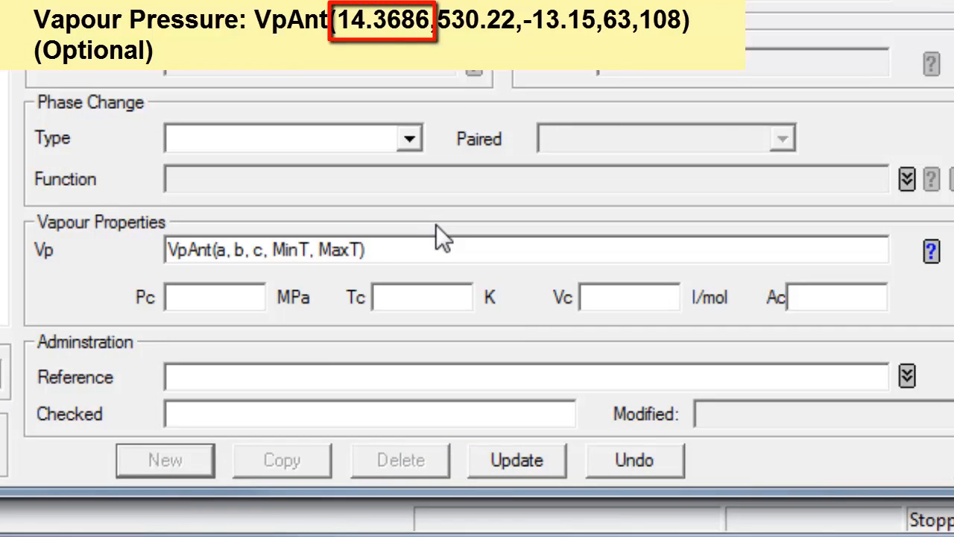
text(14.3)
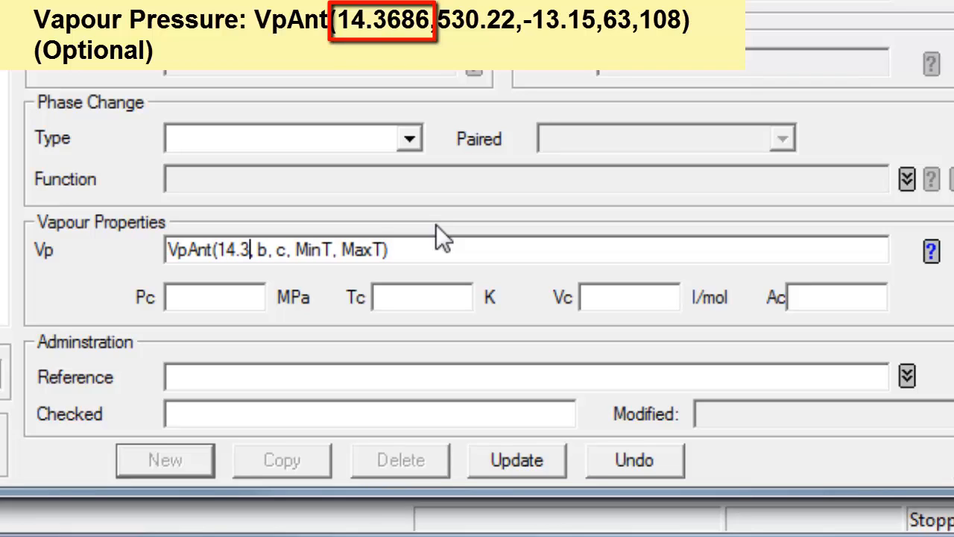
text(686)
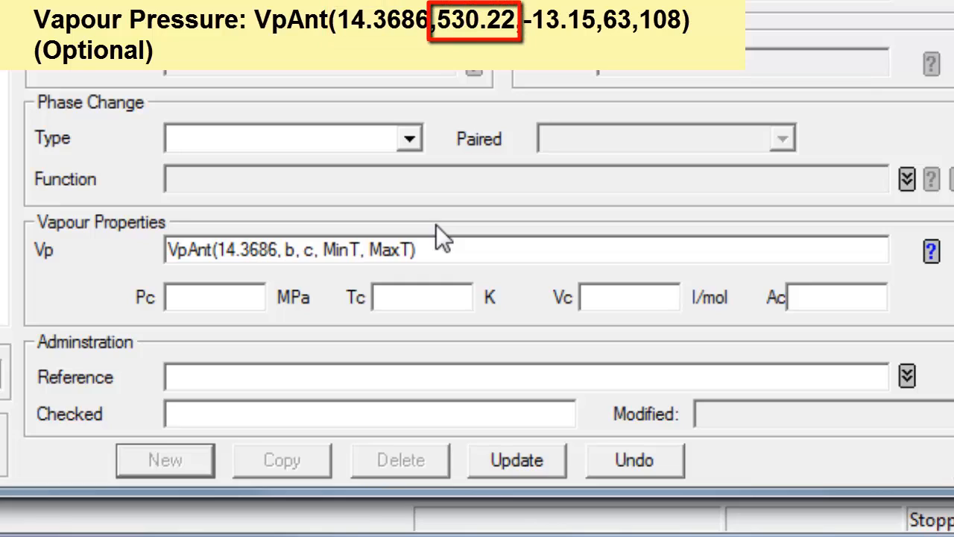
text(5)
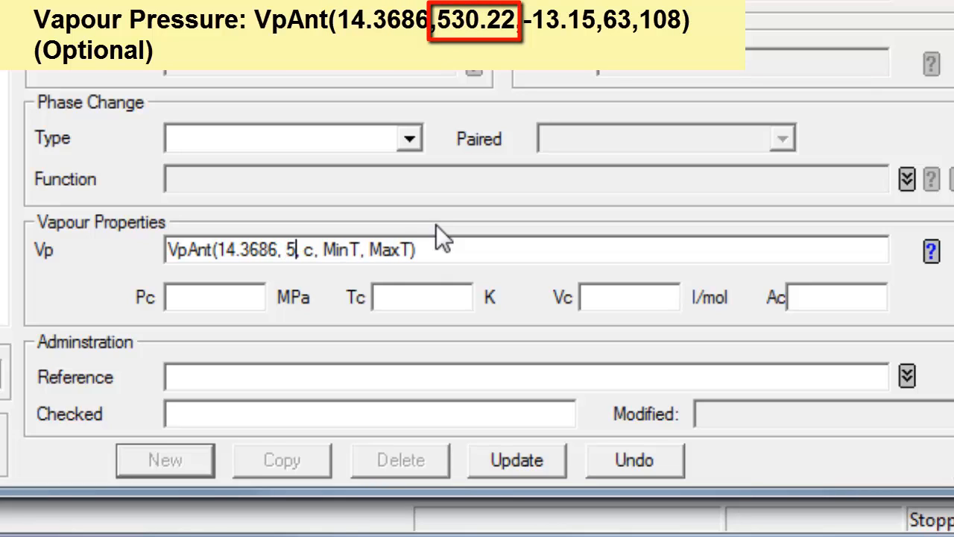
text(30.22)
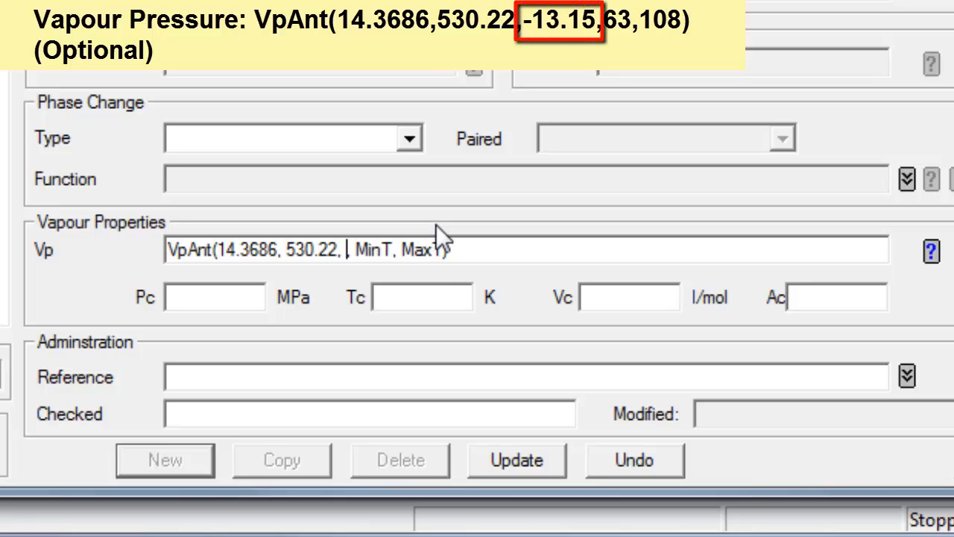
text(-13.15)
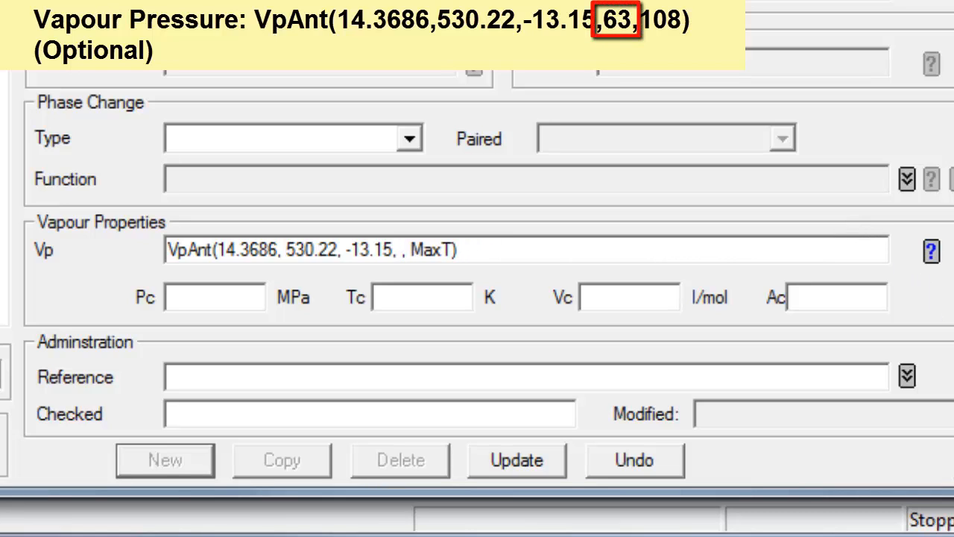
text(63)
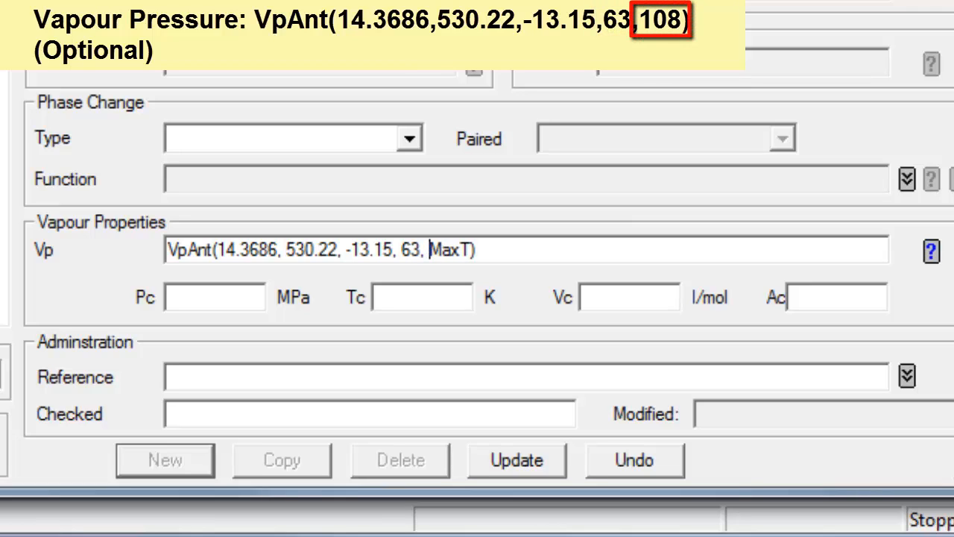
text(108)
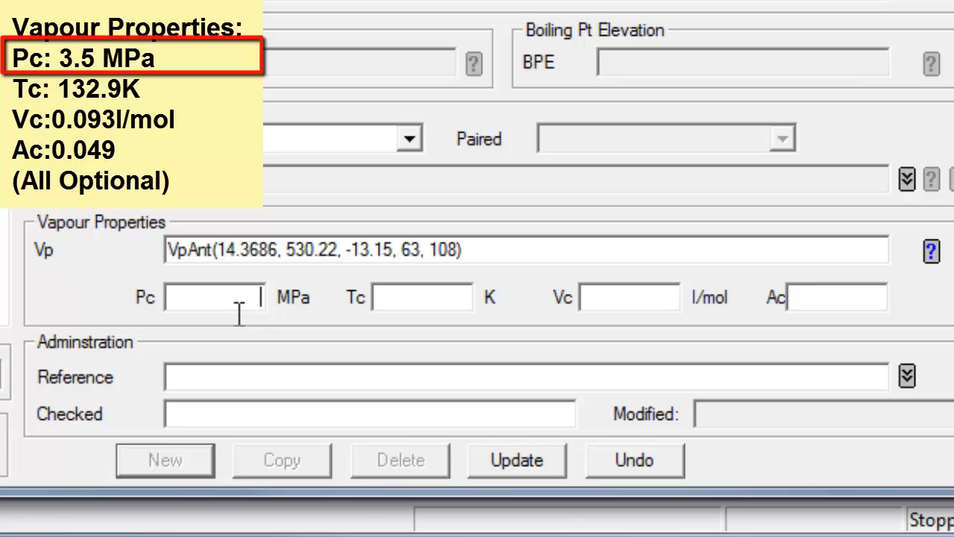
Enter Pc 3.5 MPa, Tc 132.9 K, Vc 0.093 l/mol and acentric factor 0.049
text(3.5)
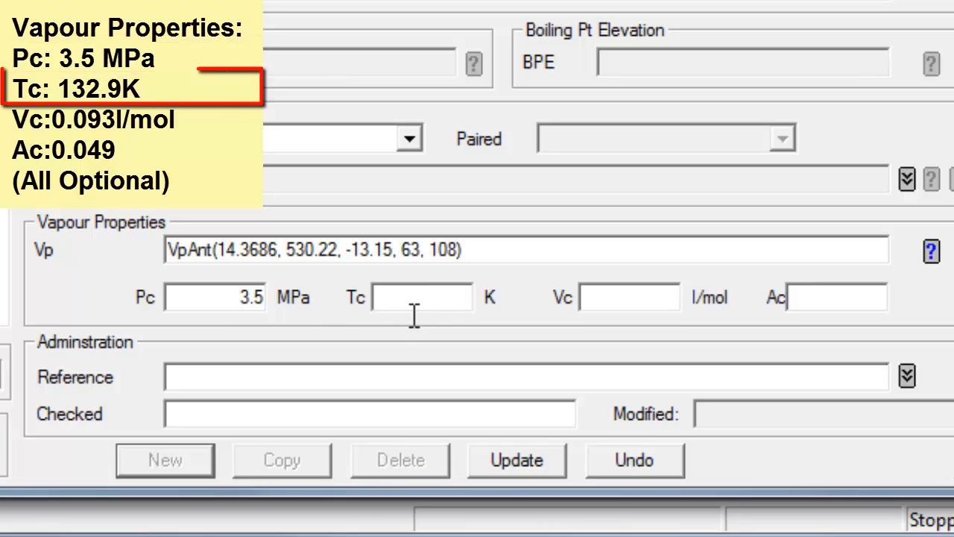
text(132.9)
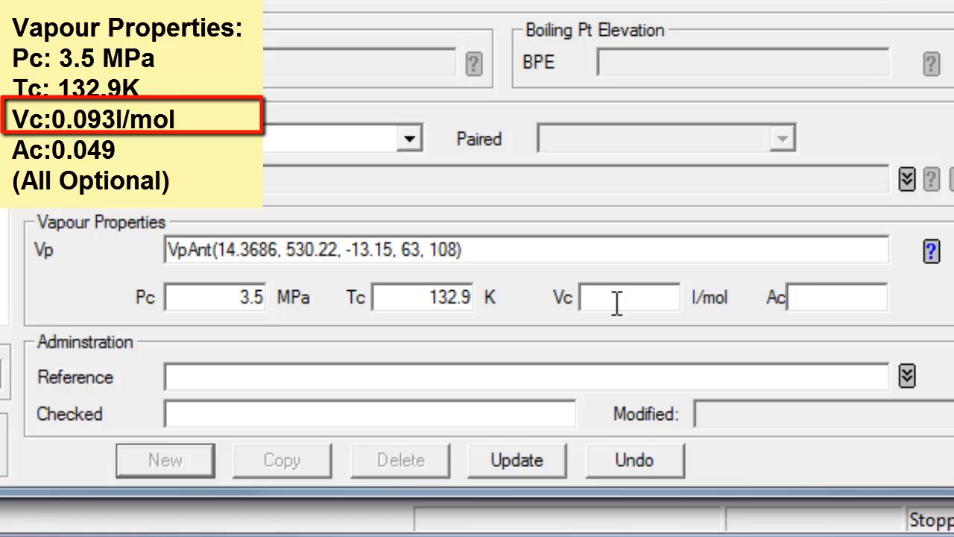
text(0.093)
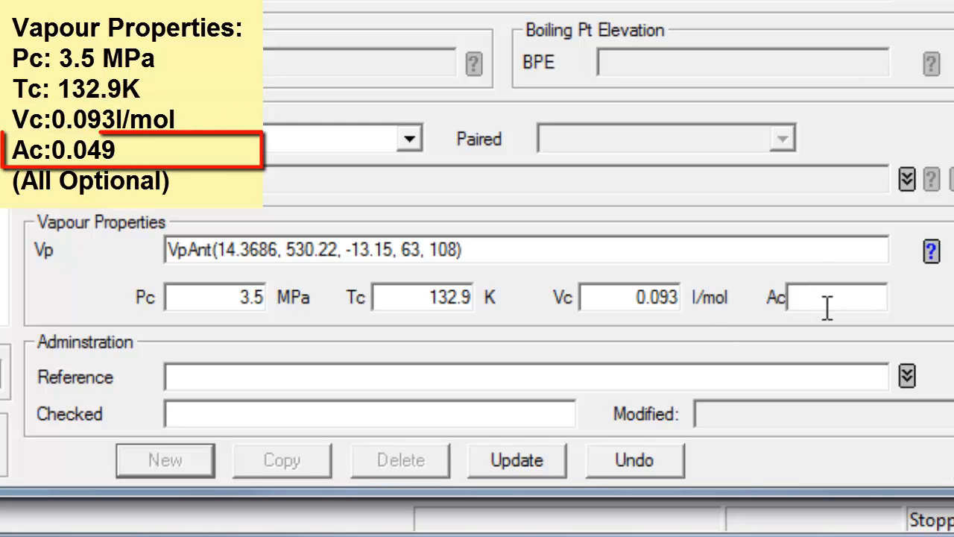
click(828, 298)
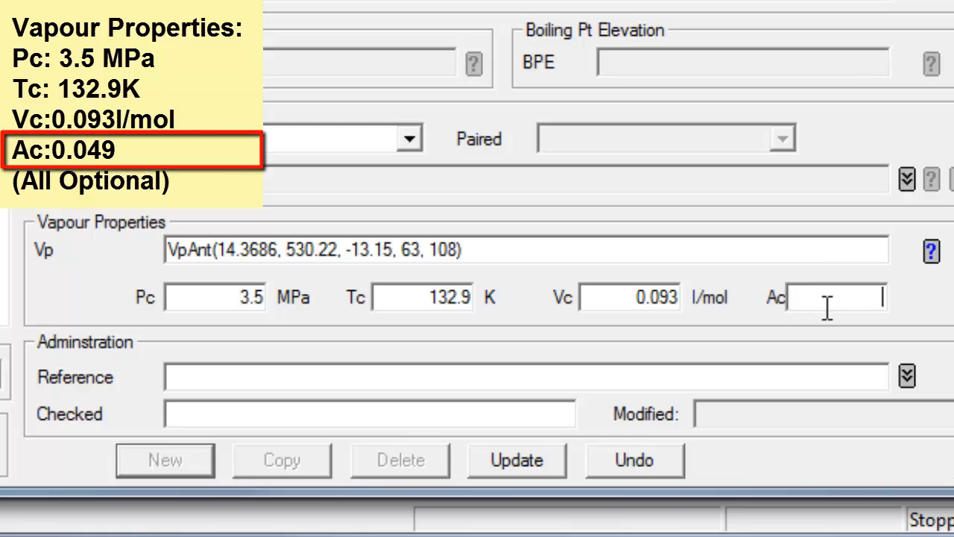
text(0.049)
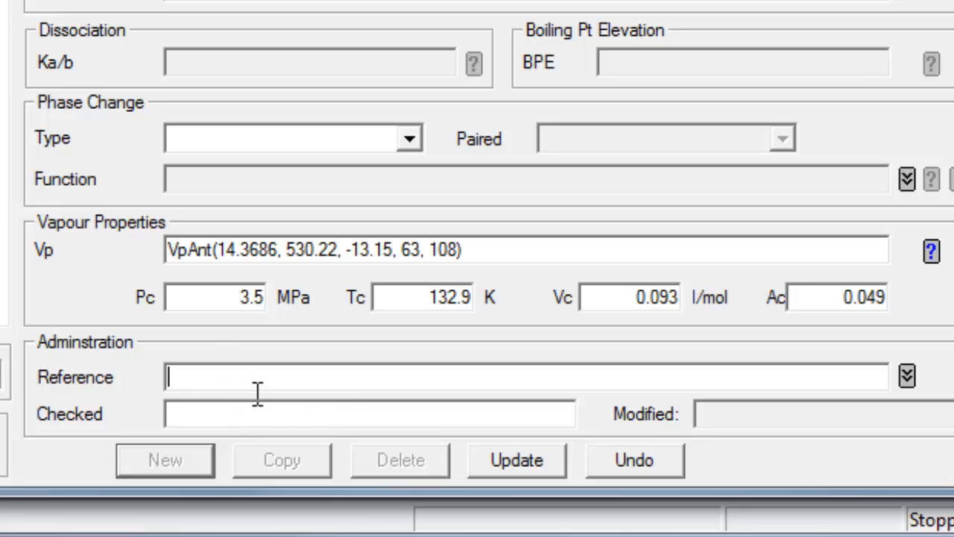
Set the reference to HSC Database and update the record in the species database
text(HSC)
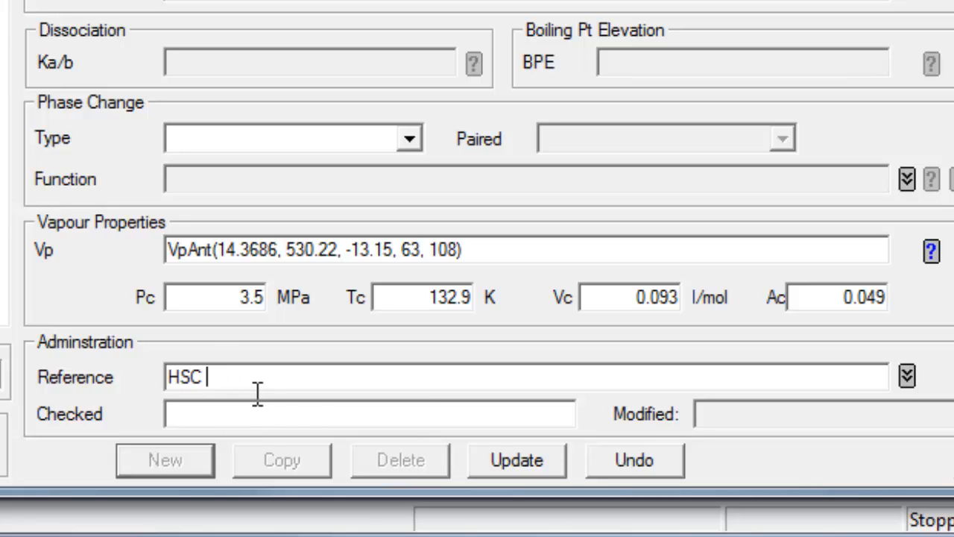
text(Database)
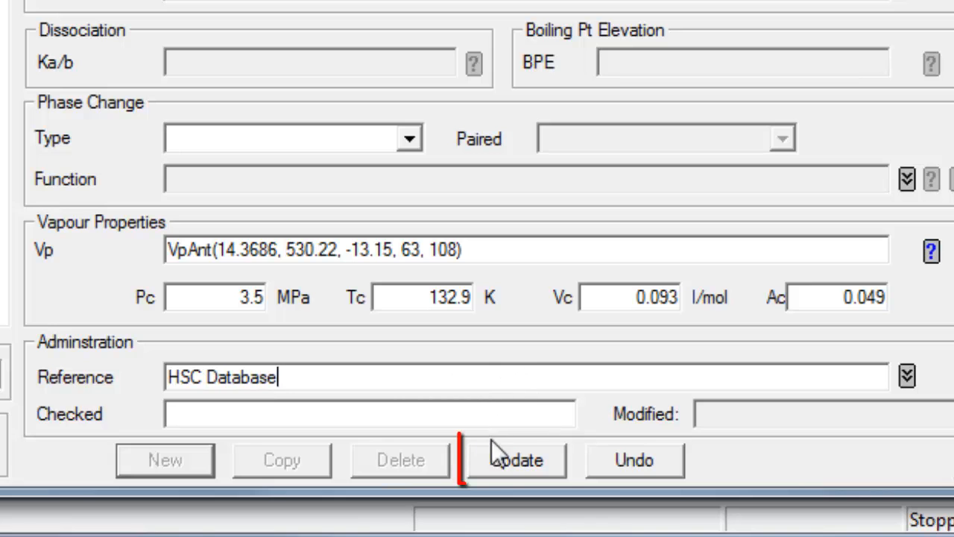
click(534, 459)
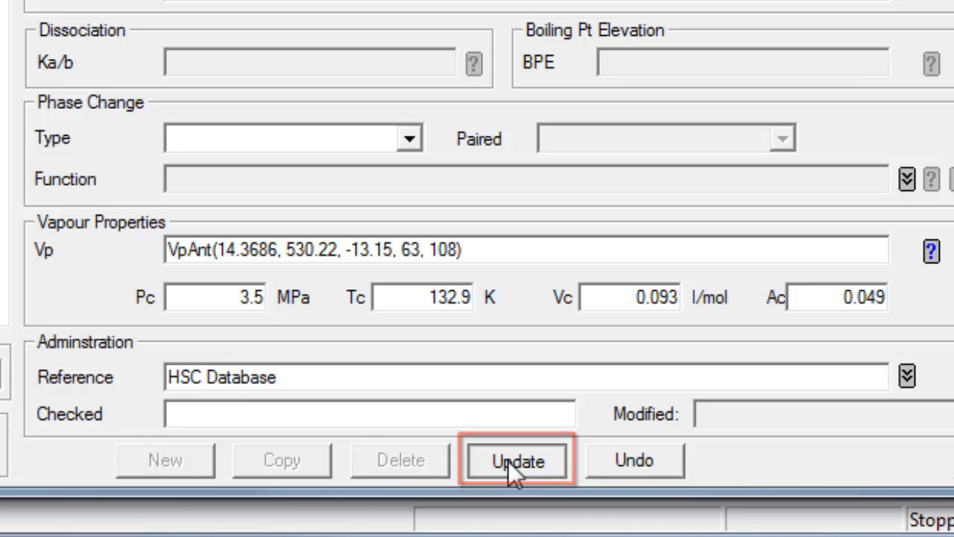
click(518, 459)
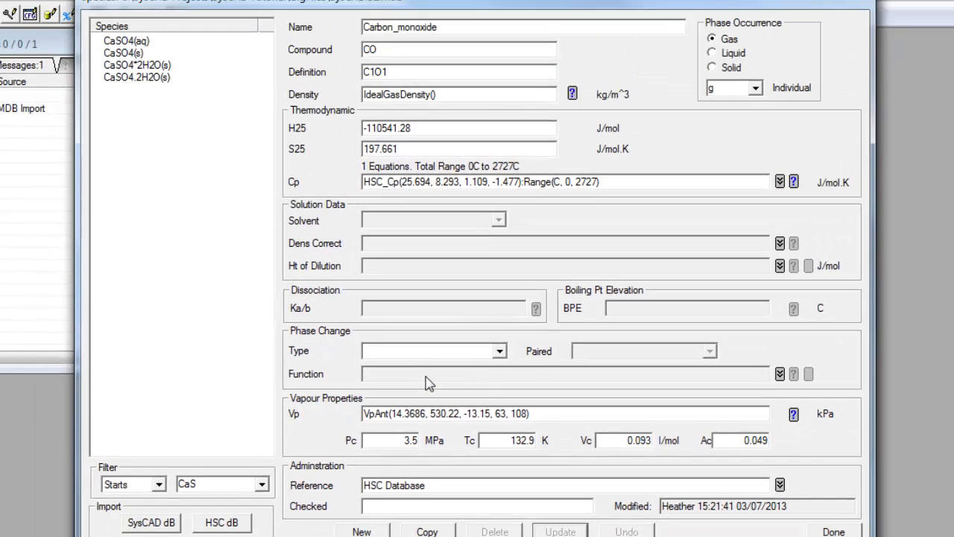